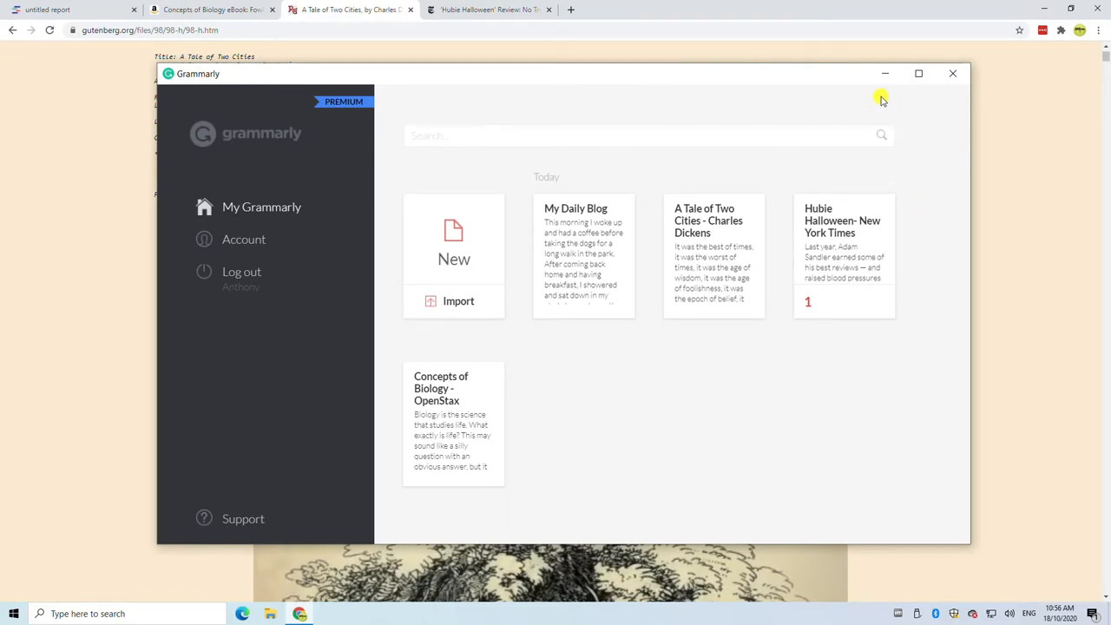
Step: Hide Grammarly and browse the Gutenberg, Hubie Halloween review and Concepts of Biology tabs
click(952, 72)
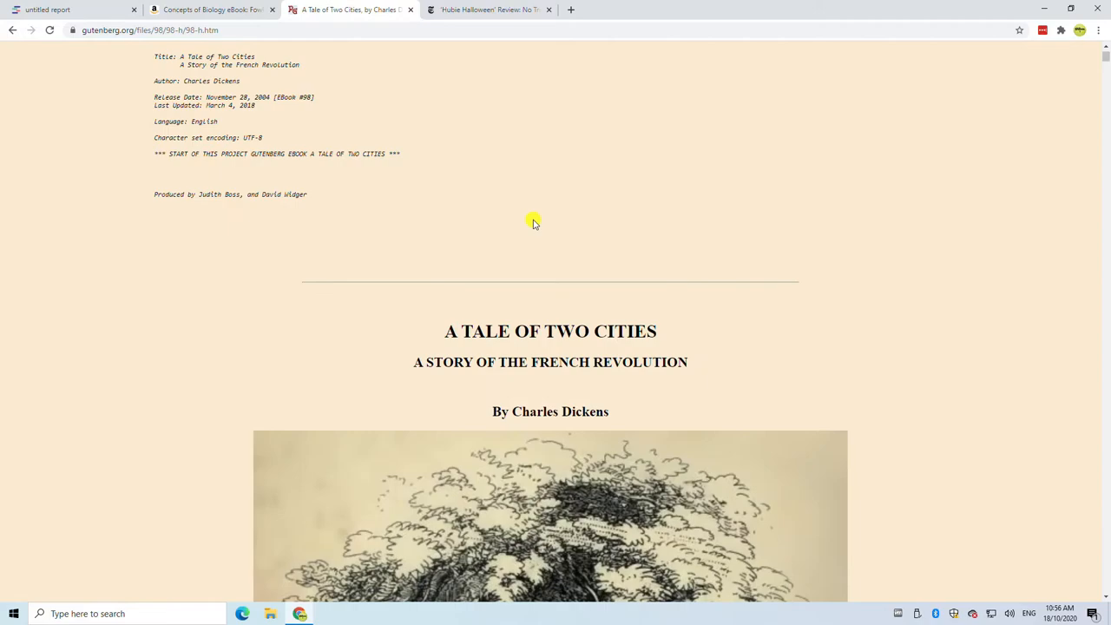
scroll(down, 3)
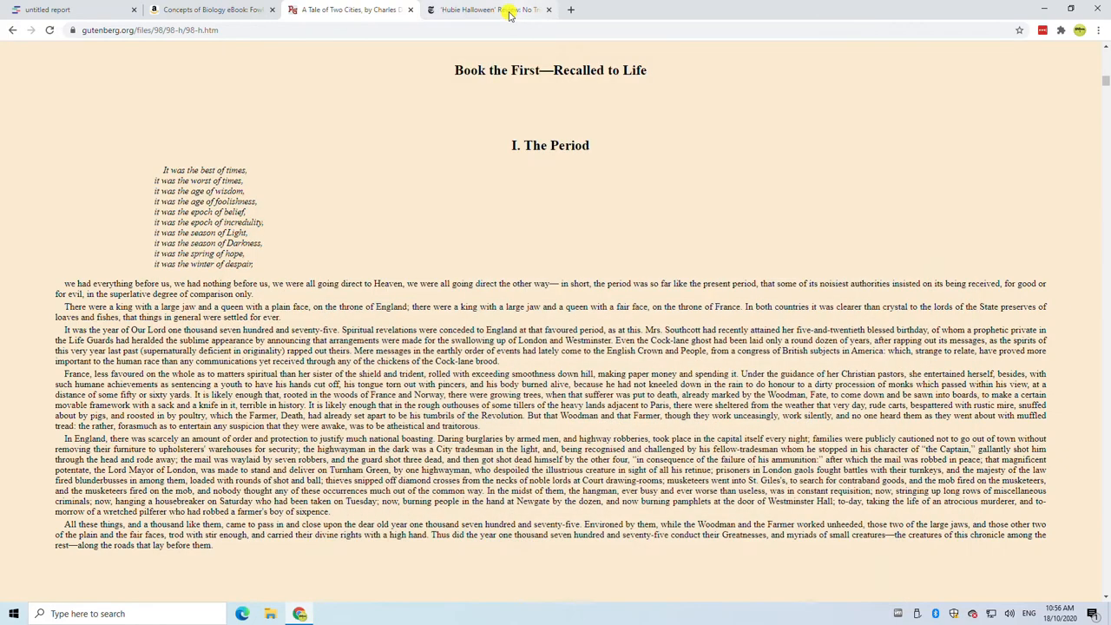
click(487, 10)
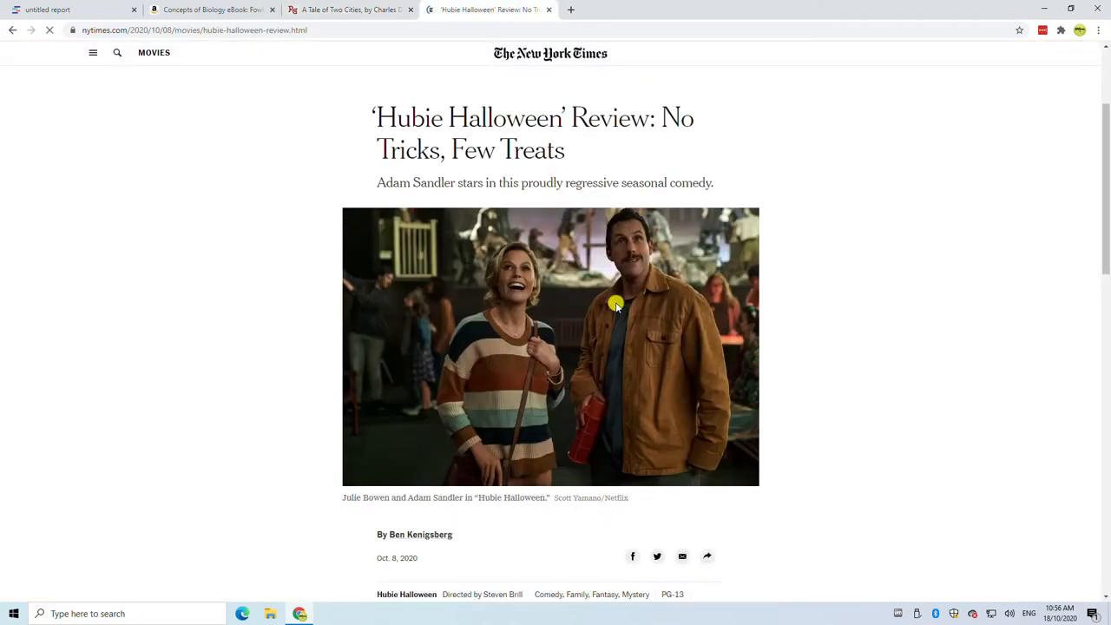
scroll(down, 3)
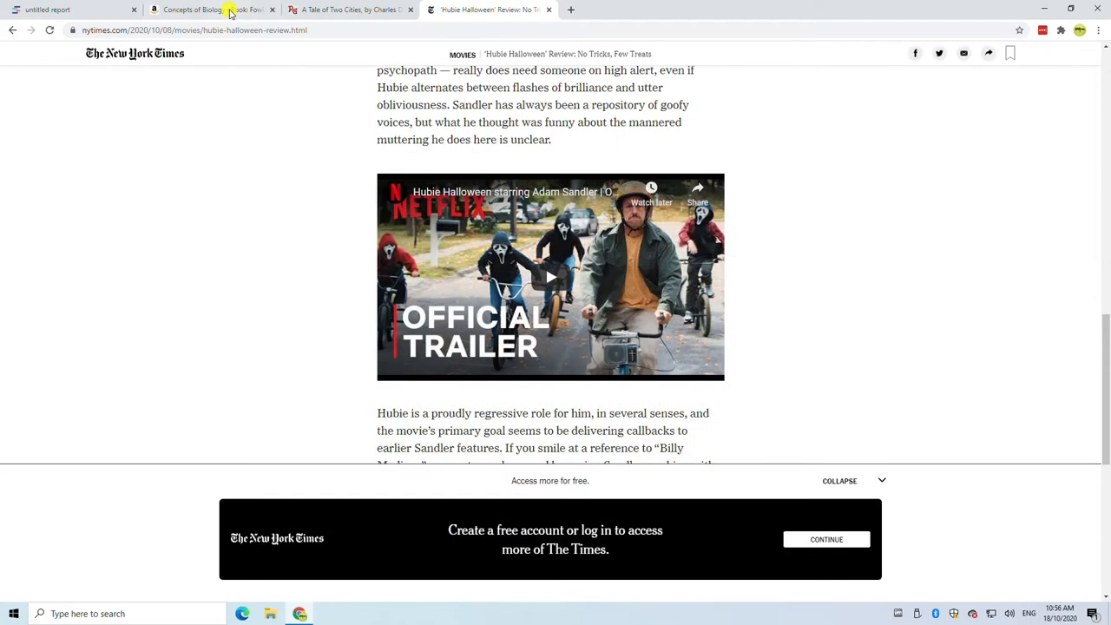
click(208, 9)
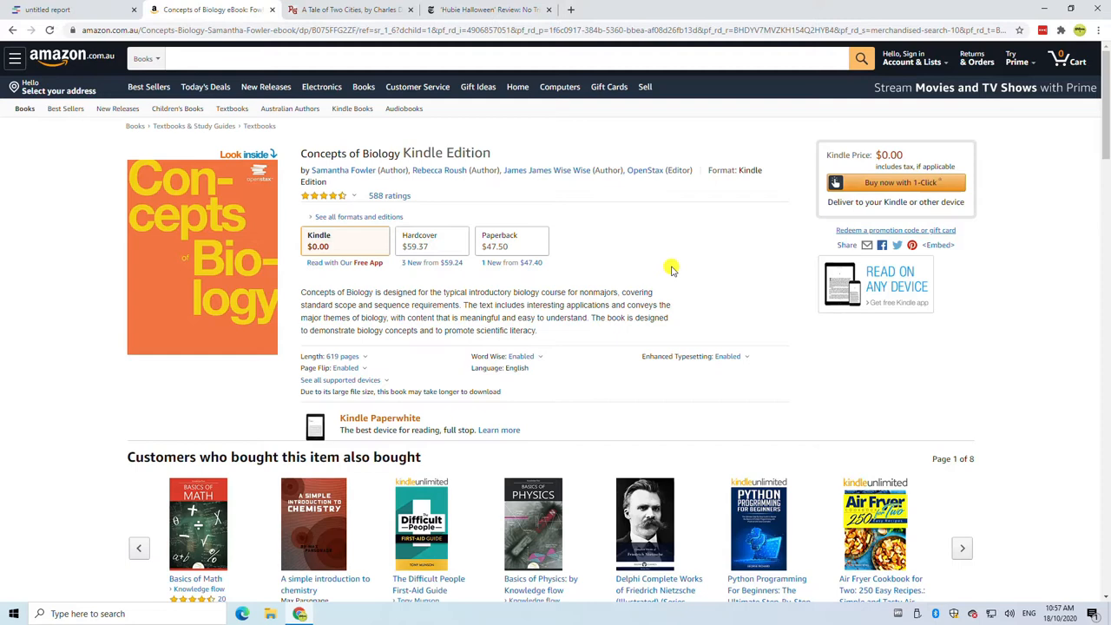
mouse_move(672, 267)
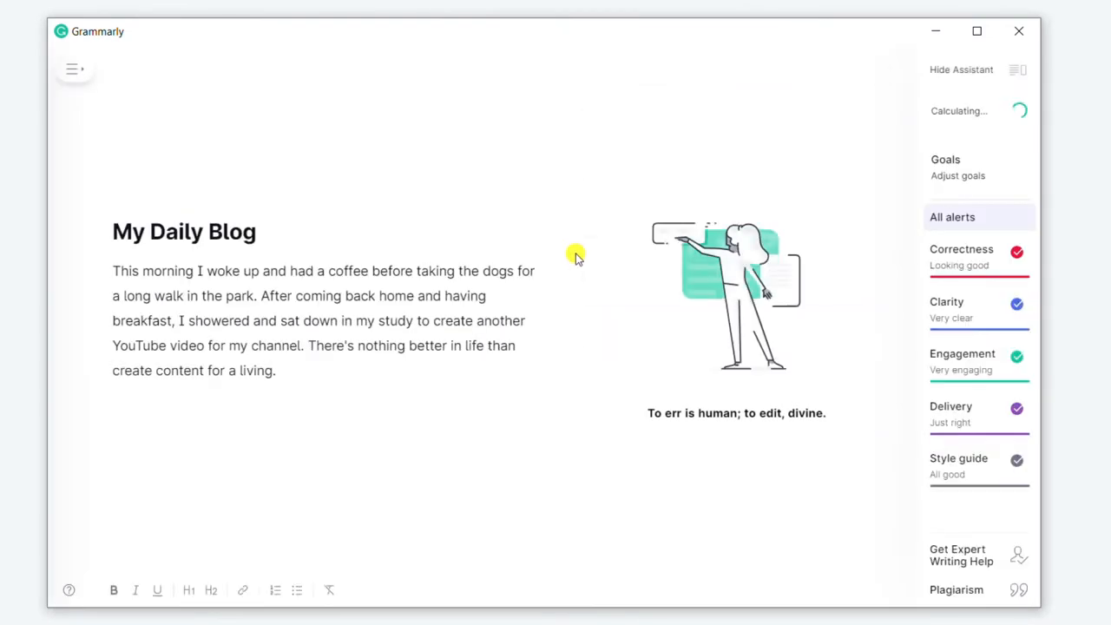
mouse_move(732, 527)
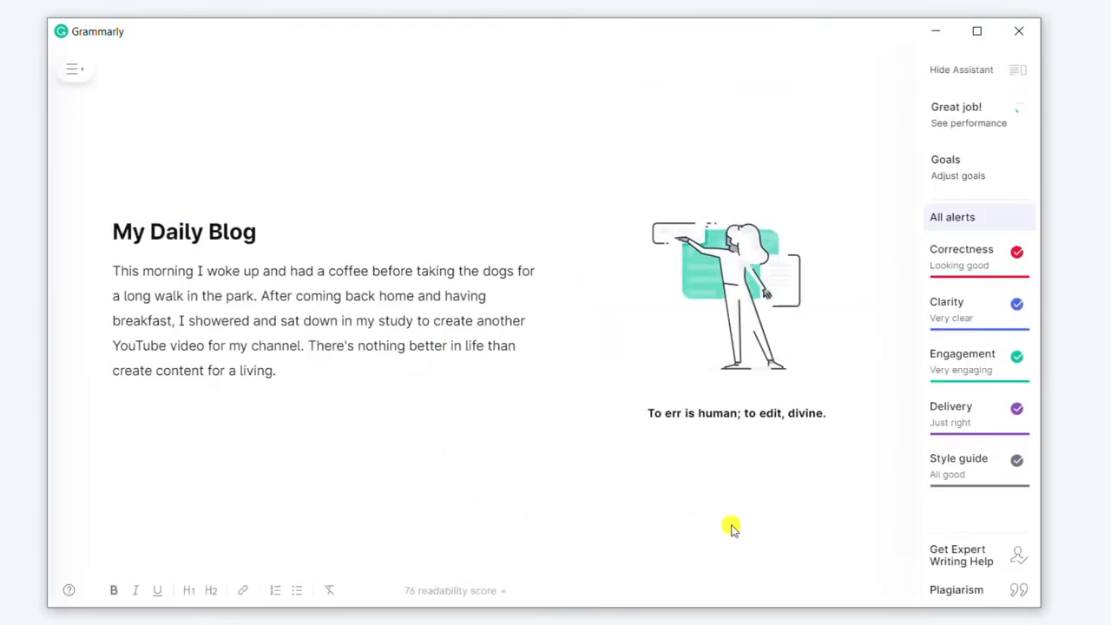
Step: Run Grammarly's plagiarism check on My Daily Blog and select the blog paragraph
click(955, 589)
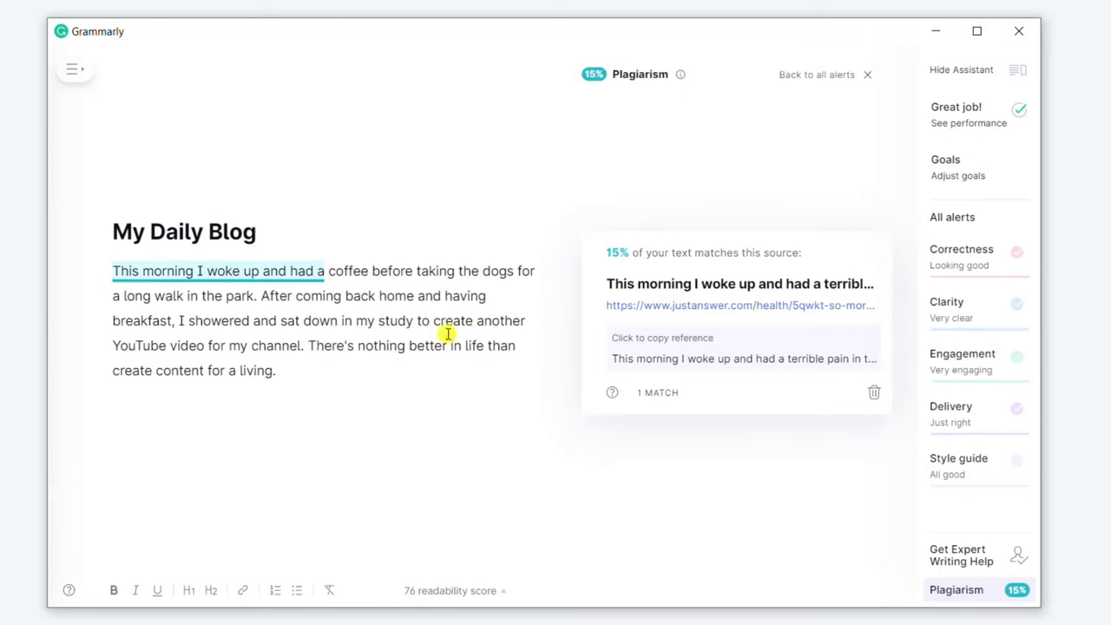
mouse_move(481, 406)
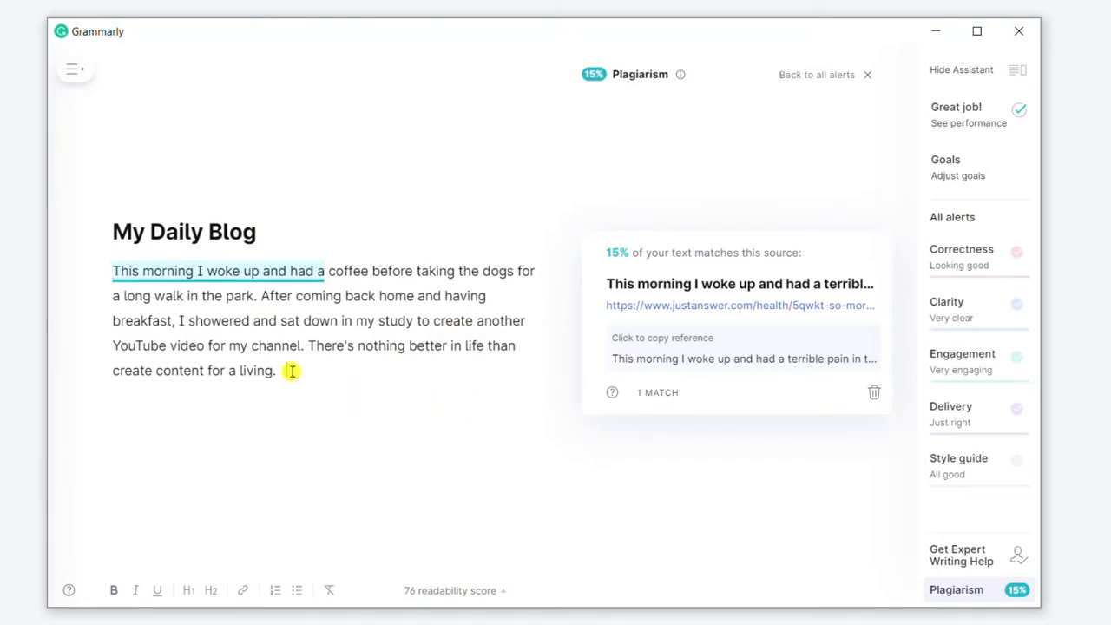
drag(112, 270, 276, 371)
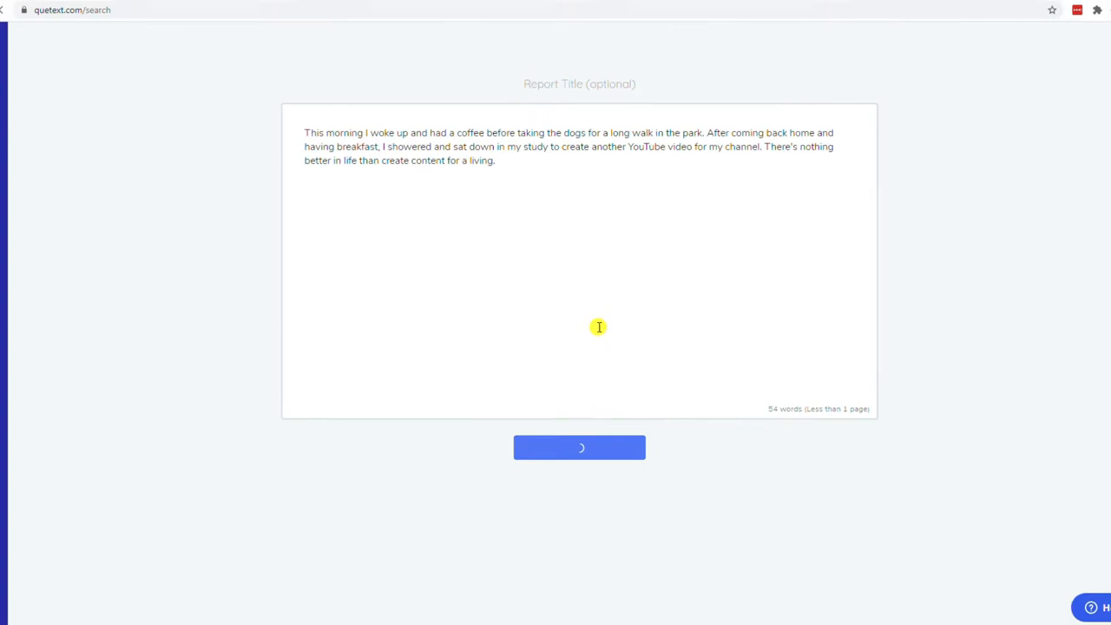
Step: Submit the pasted blog paragraph to Quetext's plagiarism check
click(578, 446)
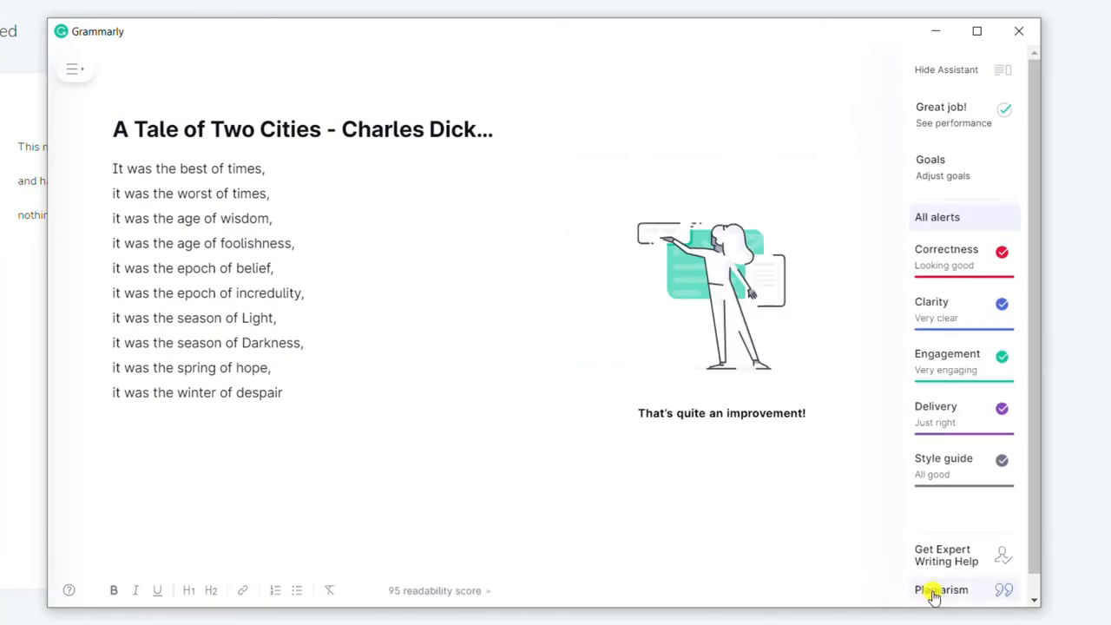
Step: Run Grammarly's plagiarism check on the Tale of Two Cities excerpt
click(942, 590)
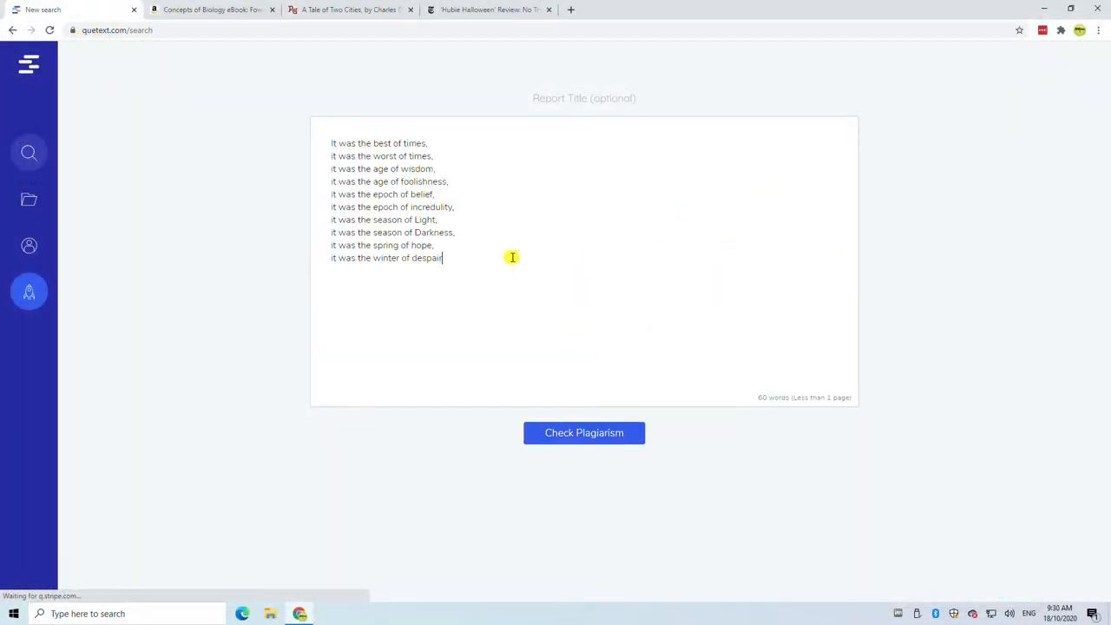
Step: Start Quetext's plagiarism check on the Dickens excerpt
click(584, 432)
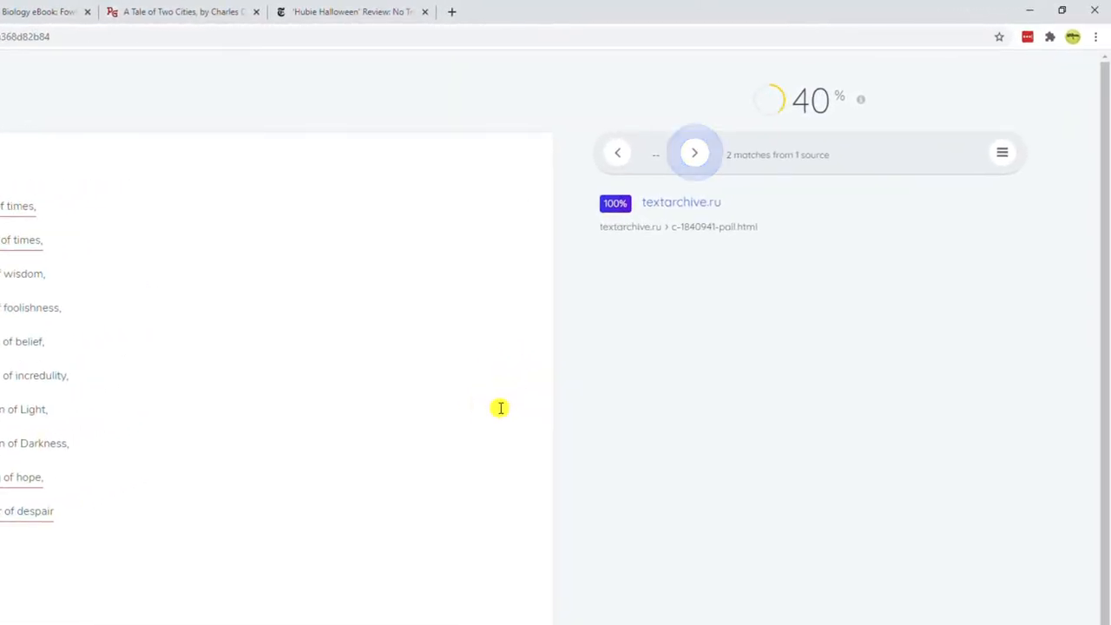
mouse_move(729, 278)
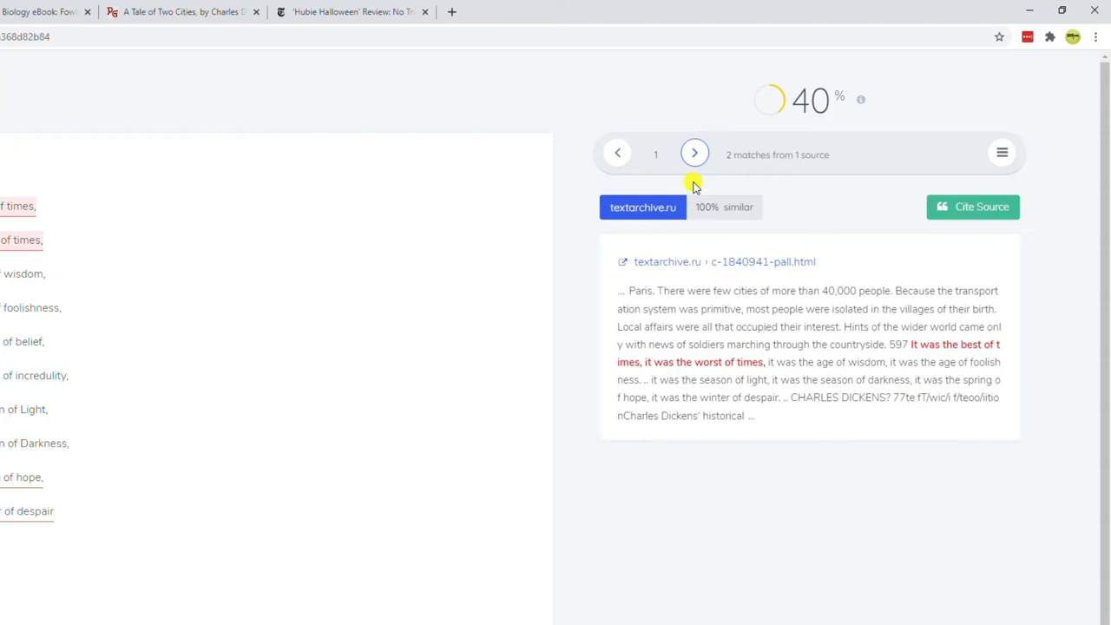
mouse_move(703, 306)
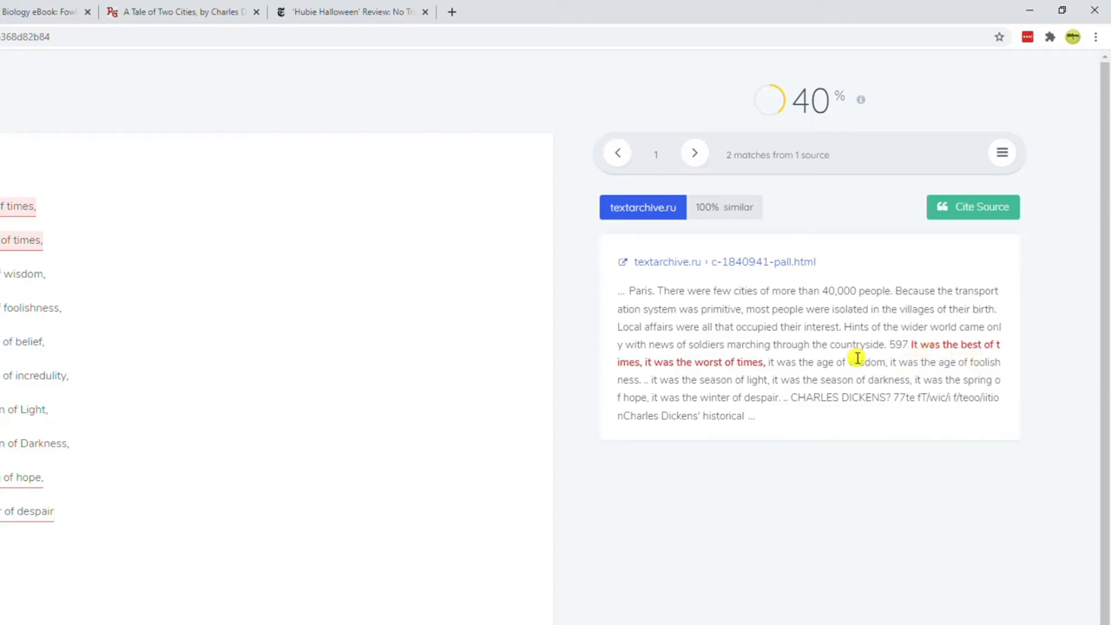
mouse_move(922, 380)
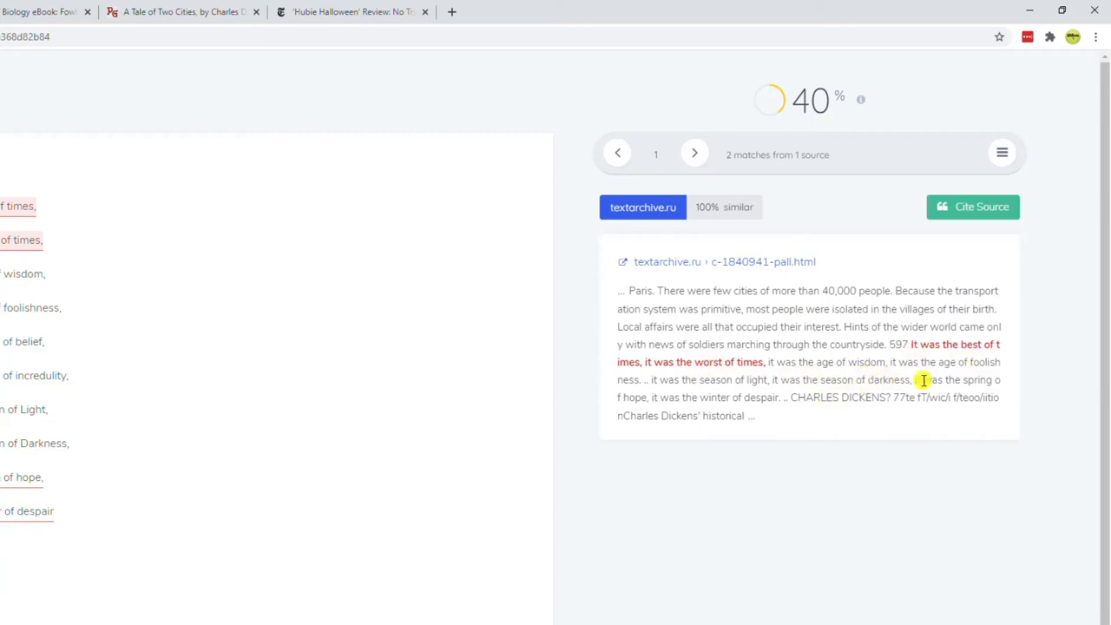
mouse_move(792, 396)
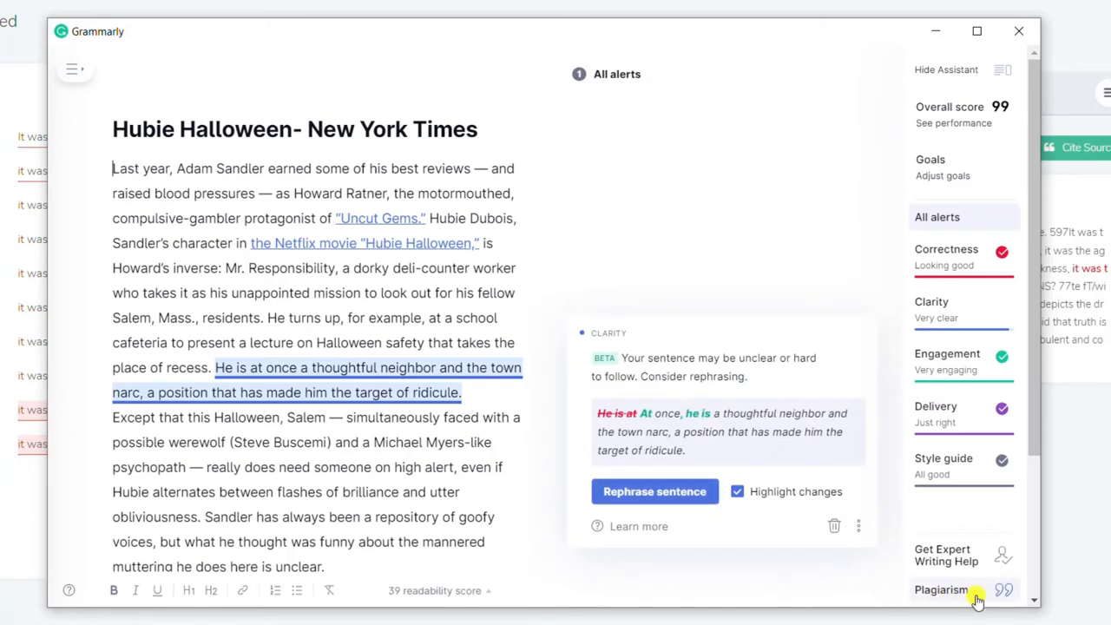
Step: Run Grammarly's plagiarism check on the Hubie Halloween review
click(941, 590)
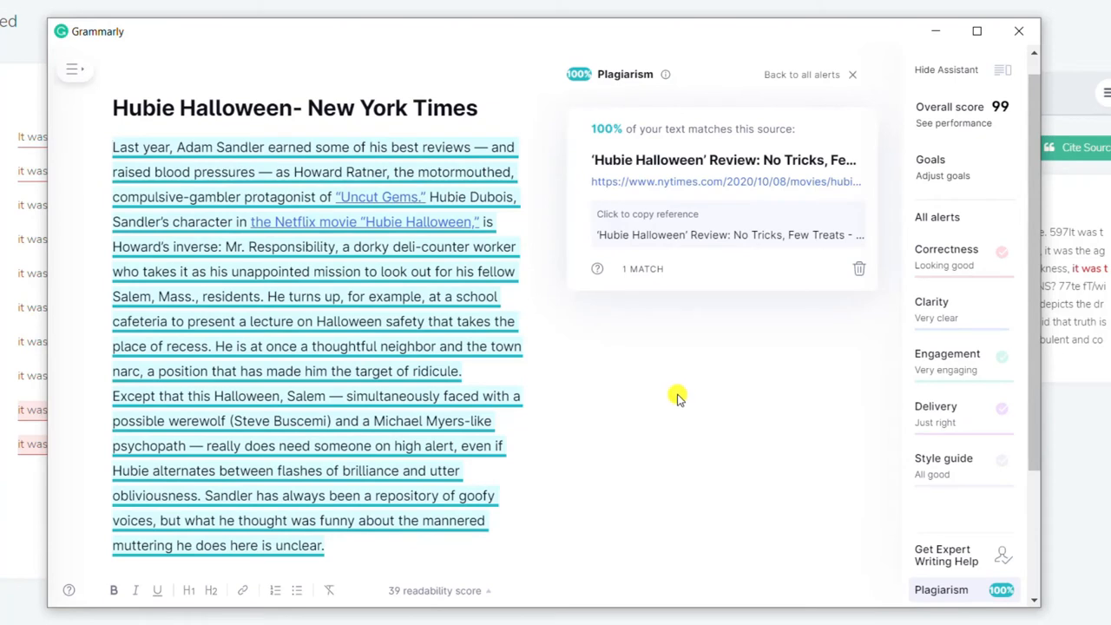
mouse_move(690, 189)
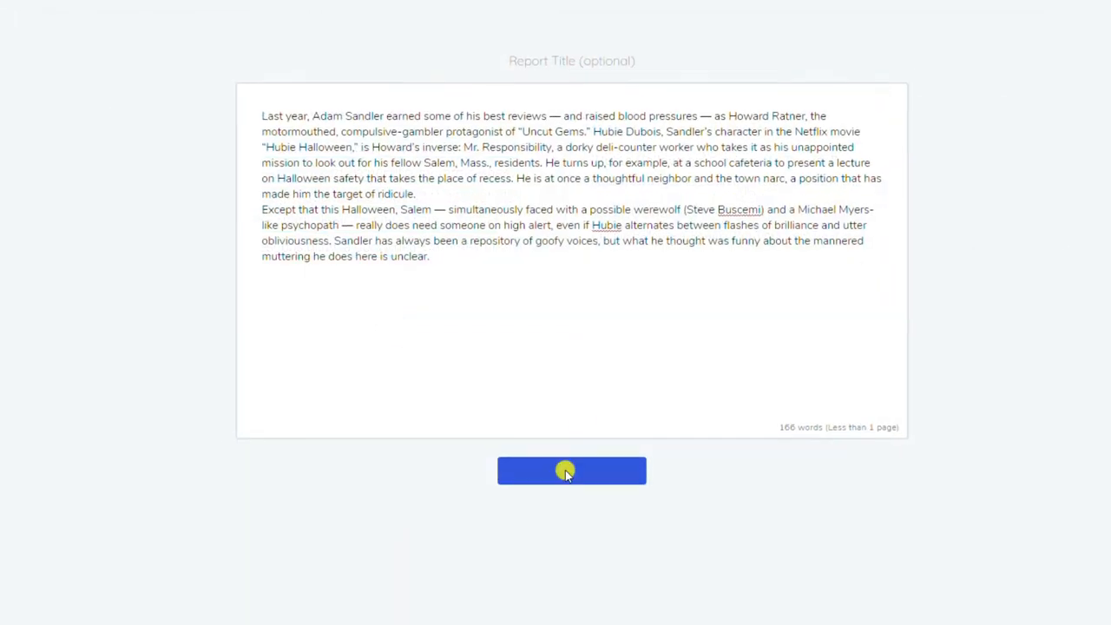
Step: Start Quetext's plagiarism check on the Hubie Halloween review passage
click(571, 471)
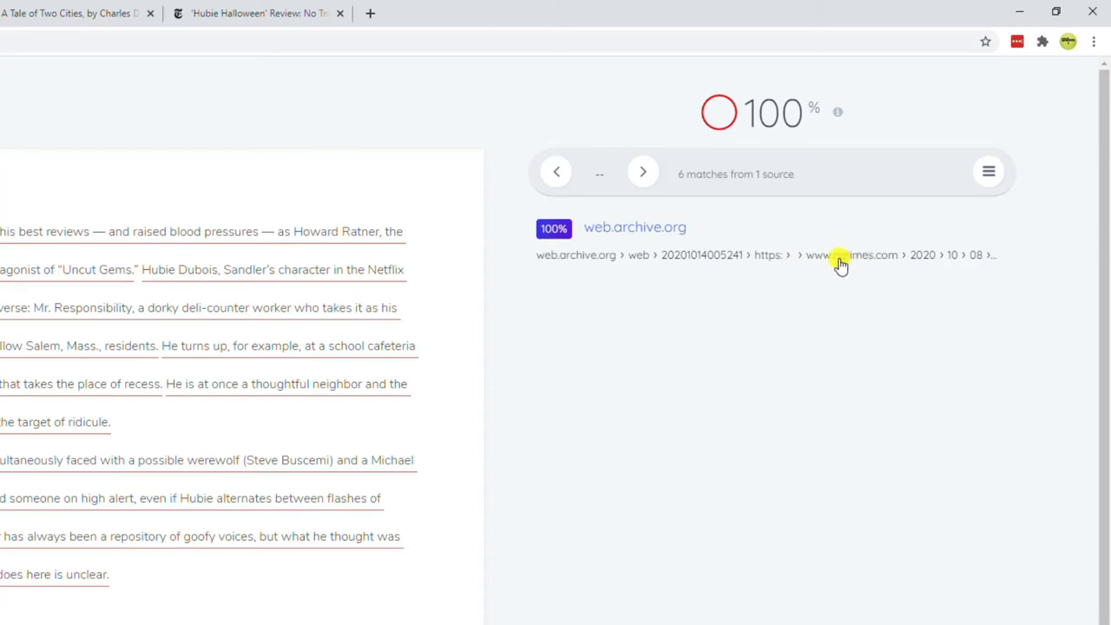
mouse_move(768, 255)
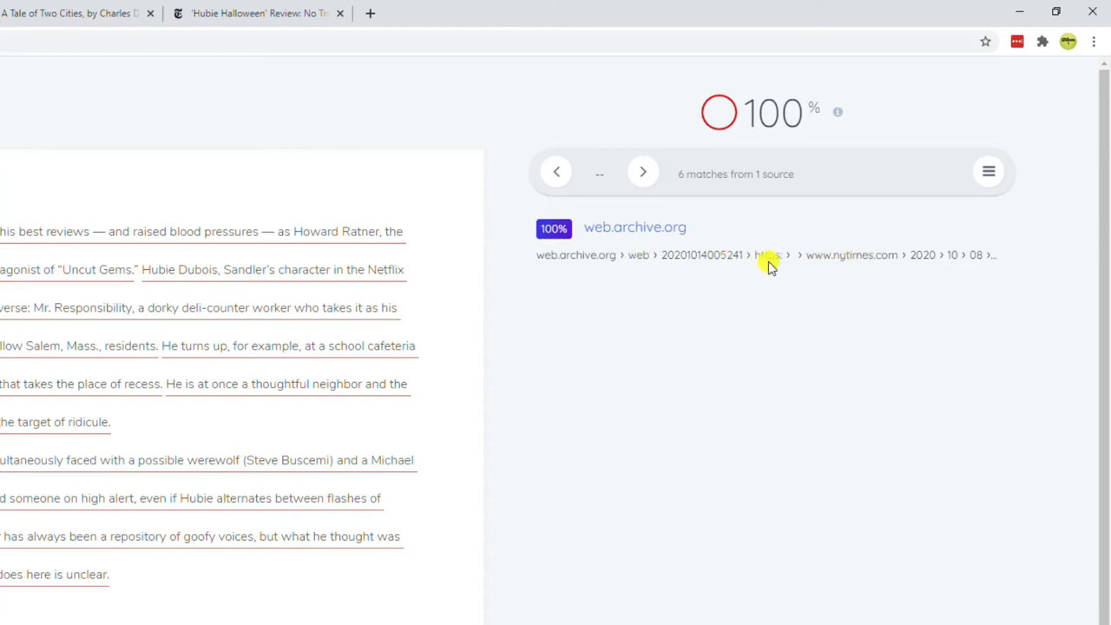
mouse_move(846, 265)
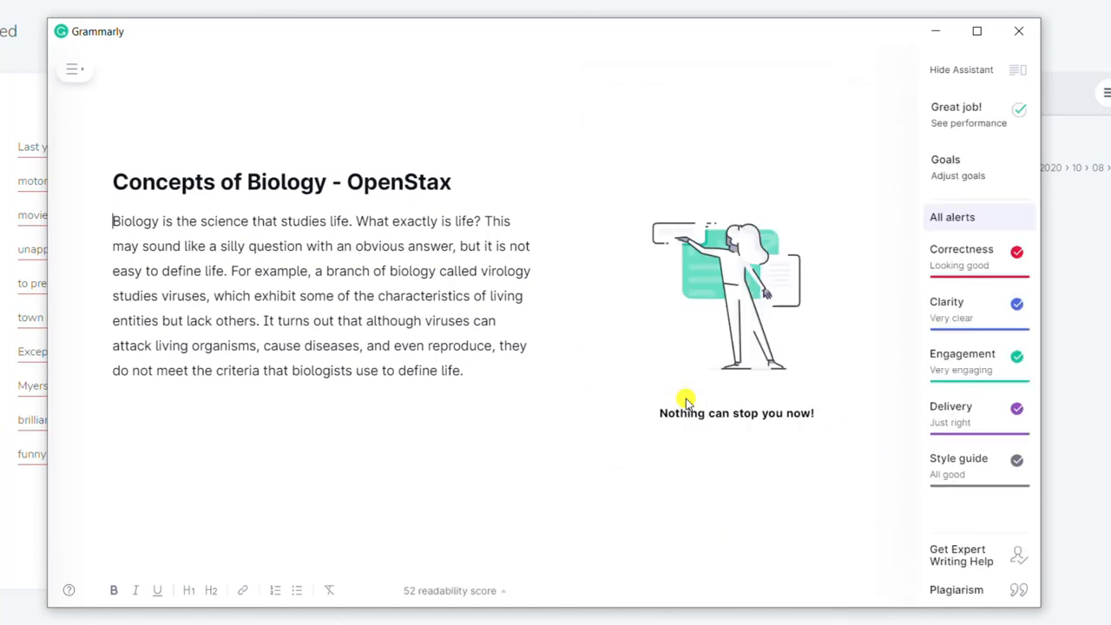
Step: Run Grammarly's plagiarism check on the Concepts of Biology paragraph
click(955, 589)
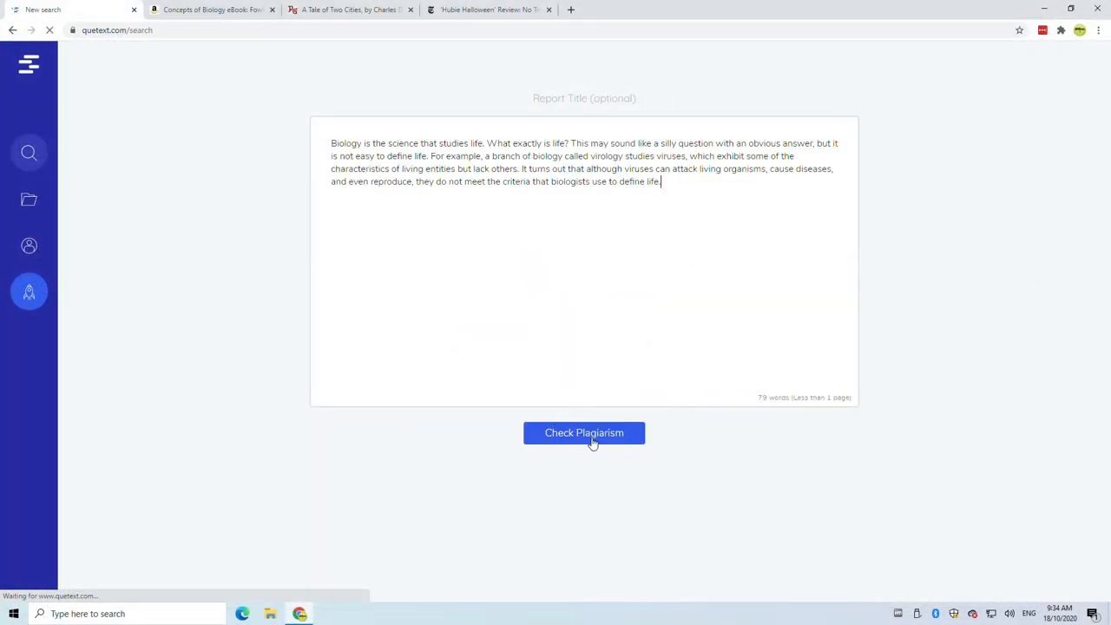
Step: Check the biology paragraph in Quetext and open the openoregon.pressbooks.pub match
click(584, 432)
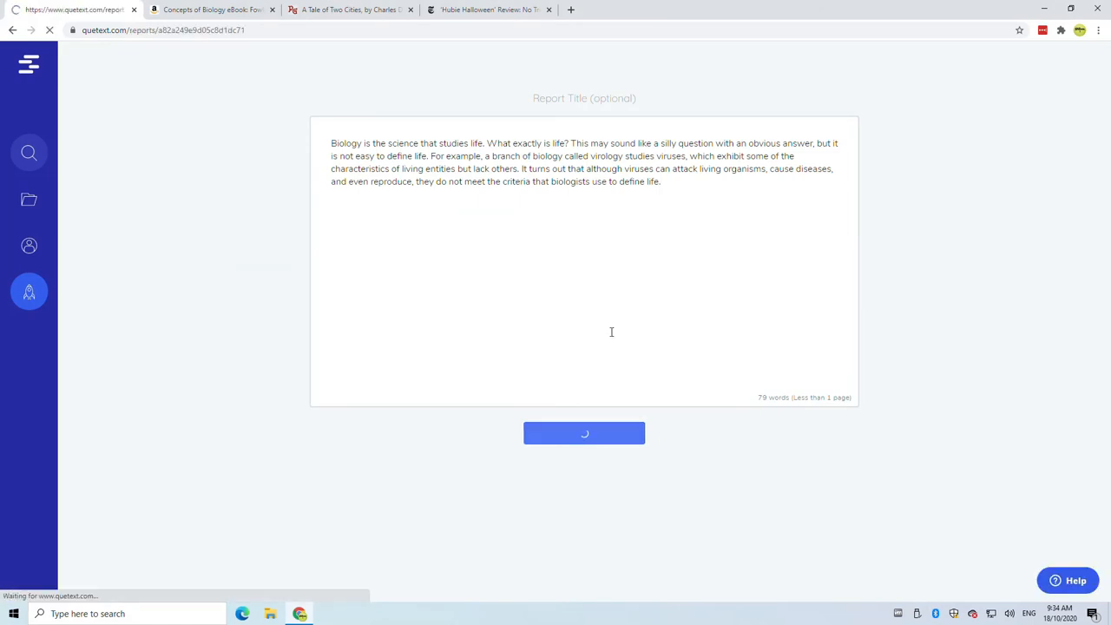
click(584, 433)
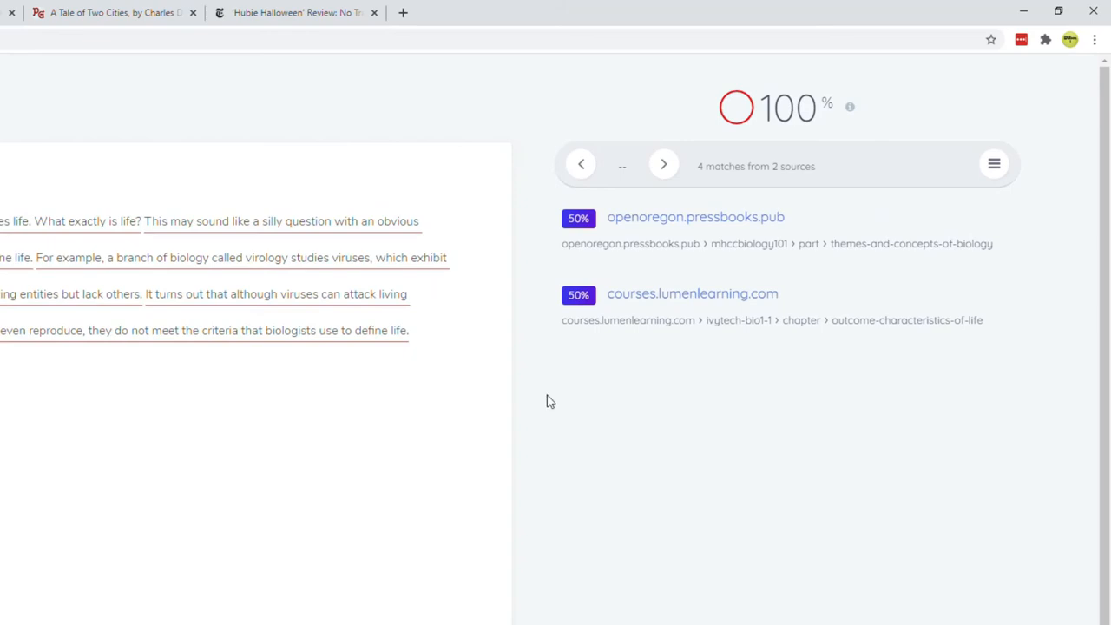
mouse_move(765, 244)
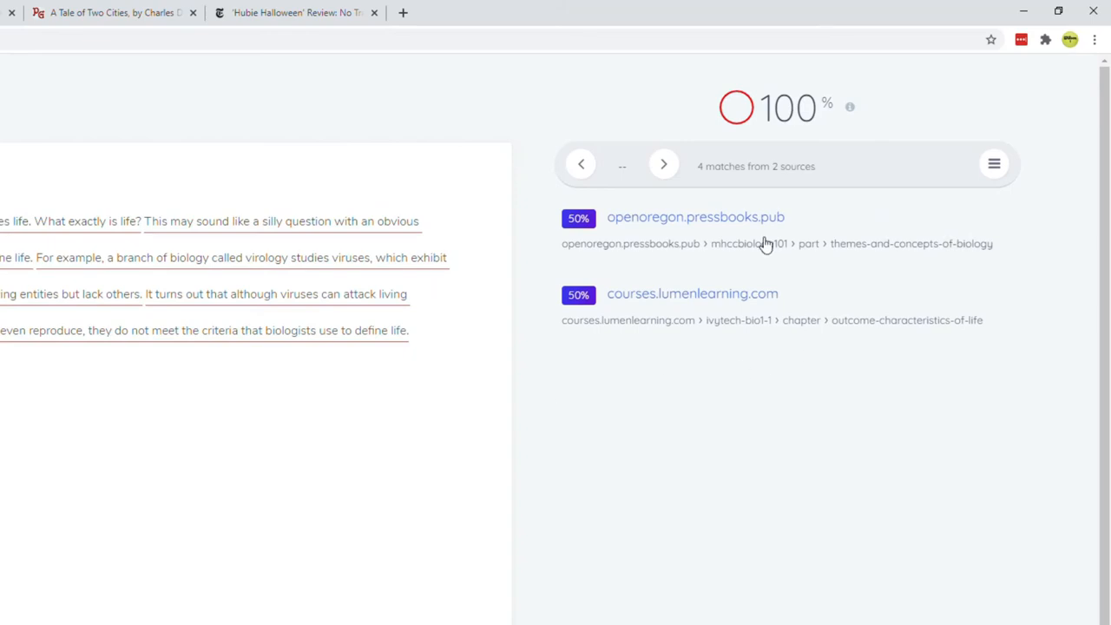
click(695, 217)
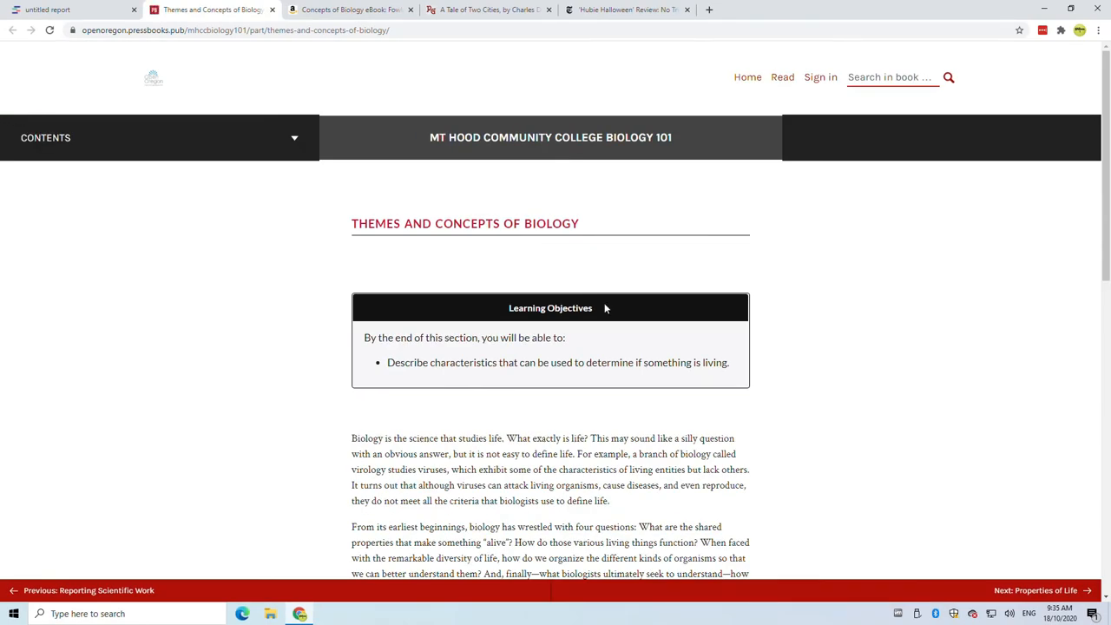
Step: Scroll the openoregon page to the attribution crediting OpenStax Concepts of Biology
scroll(down, 3)
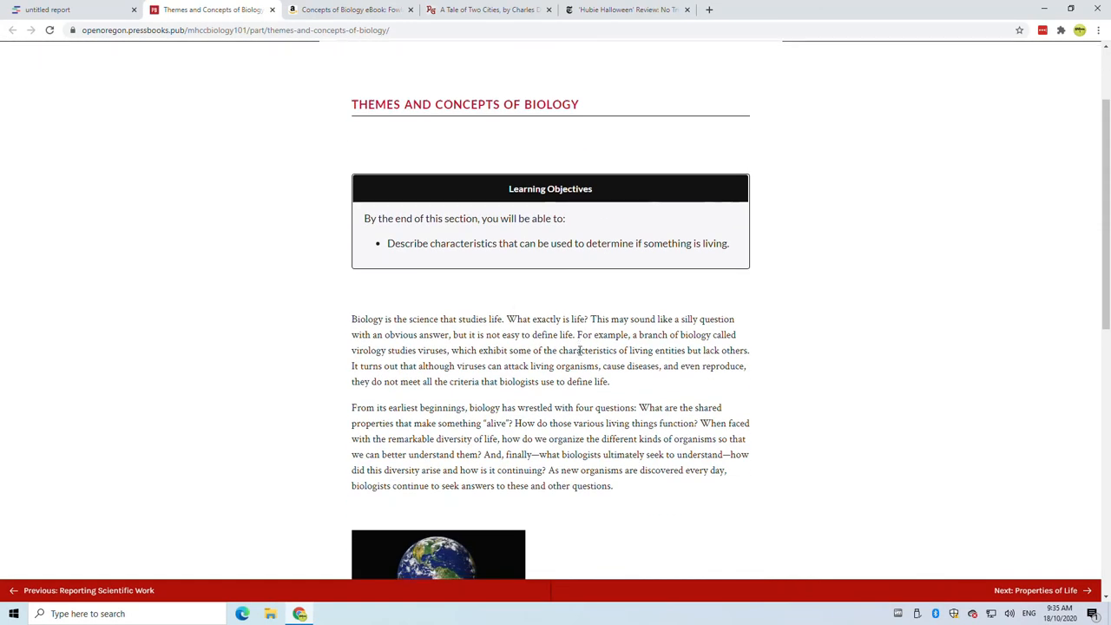
scroll(down, 3)
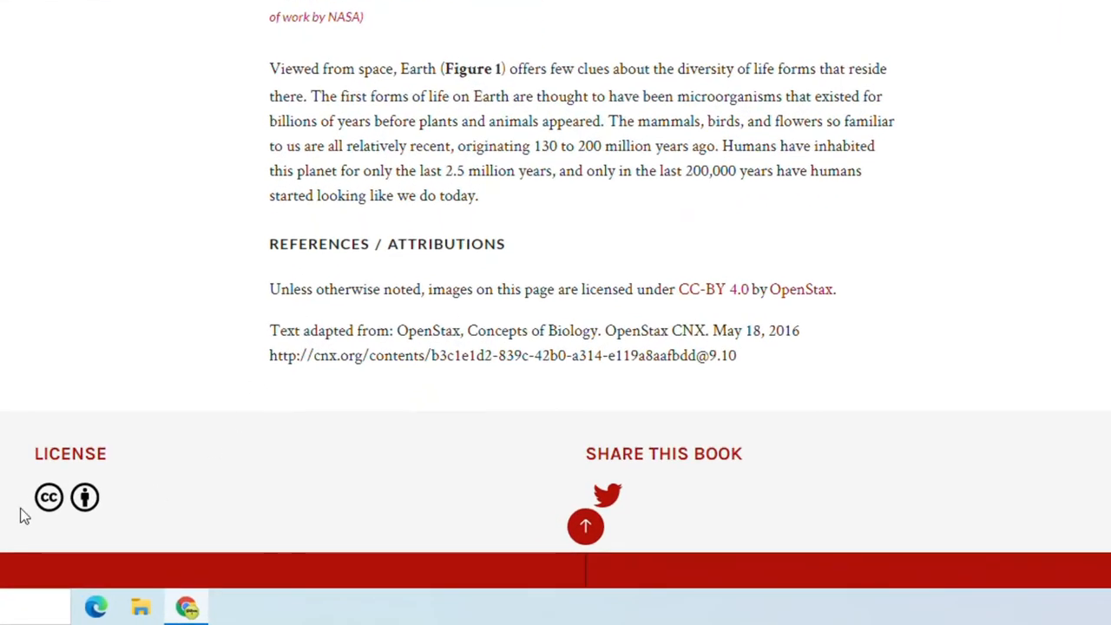
mouse_move(402, 328)
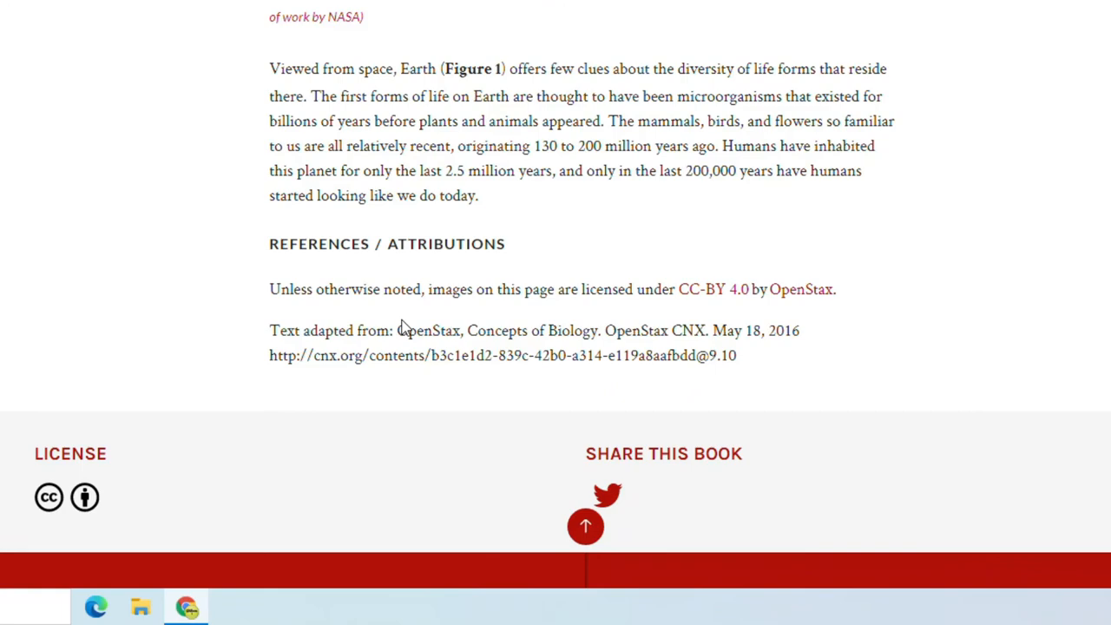
scroll(up, 3)
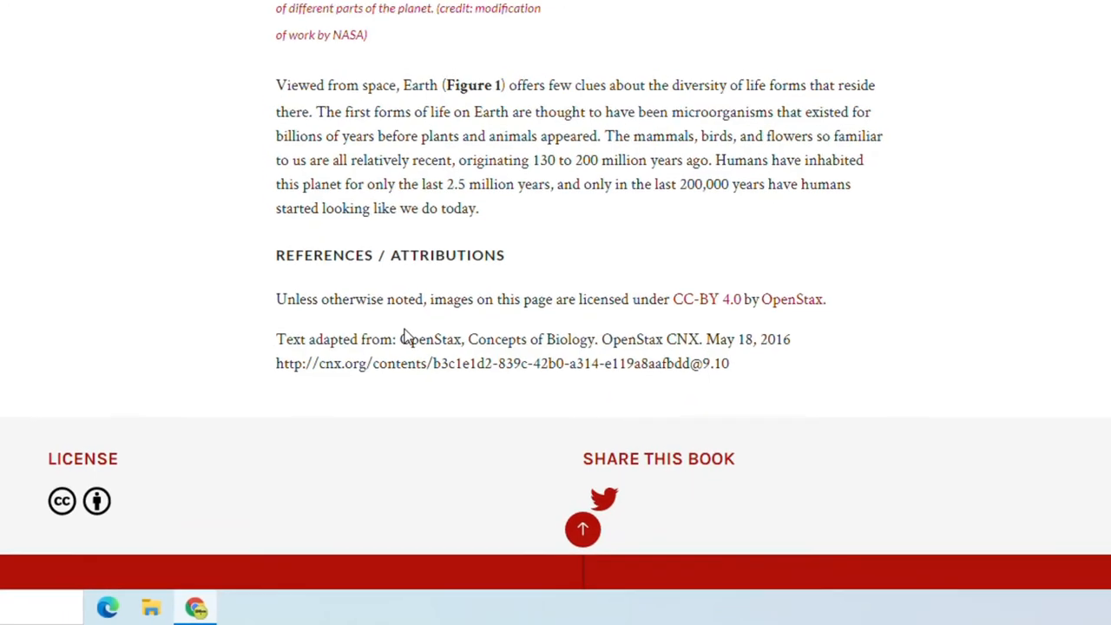